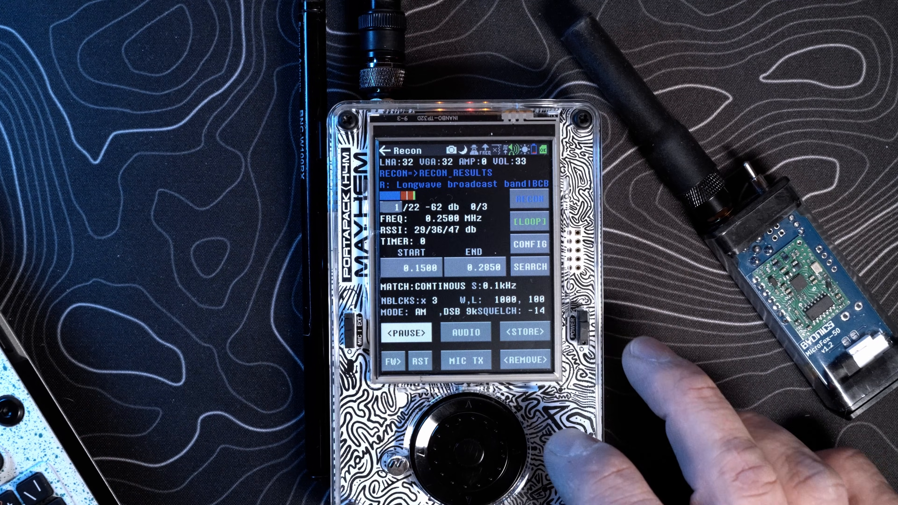
- Exit Recon back to the Receive app grid
click(387, 149)
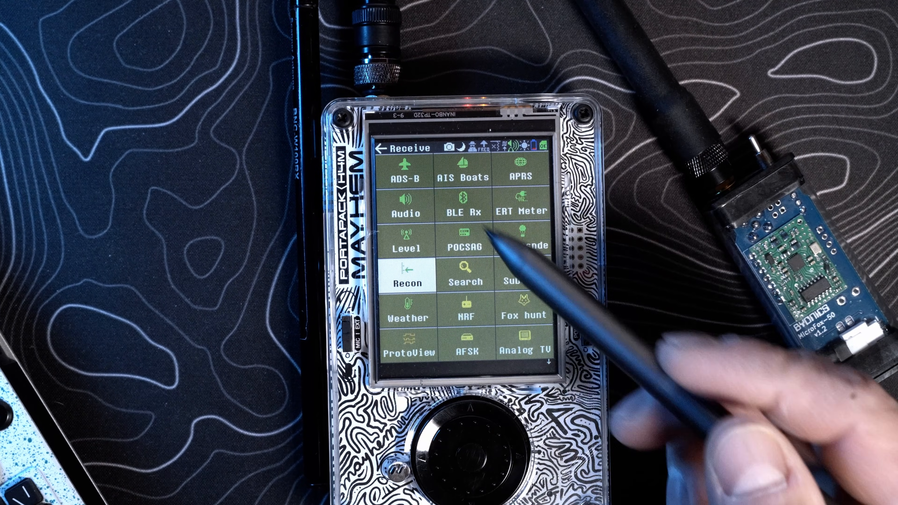
- Launch Recon from the Receive menu to scan the 1.8000–29.7000 MHz amateur band
click(409, 280)
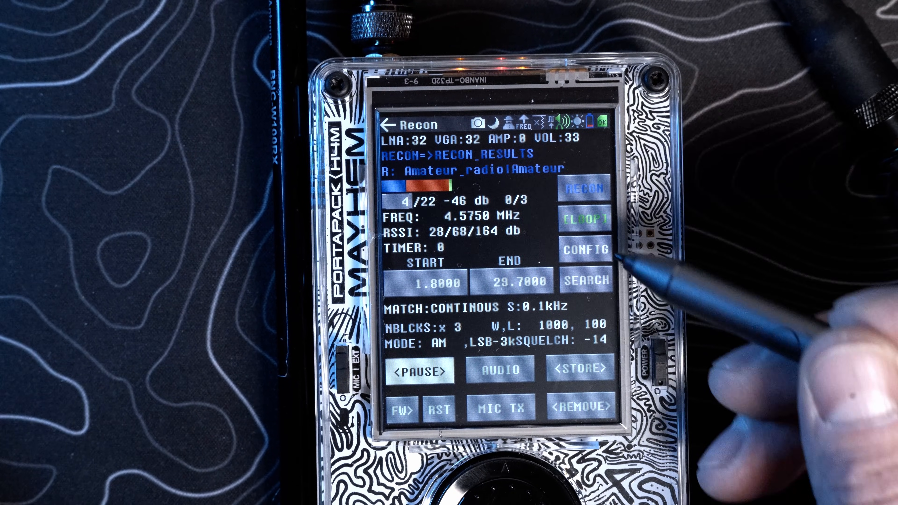
- Switch Recon's input file to CB_BAND_A in CONFIG and save to resume scanning
click(587, 249)
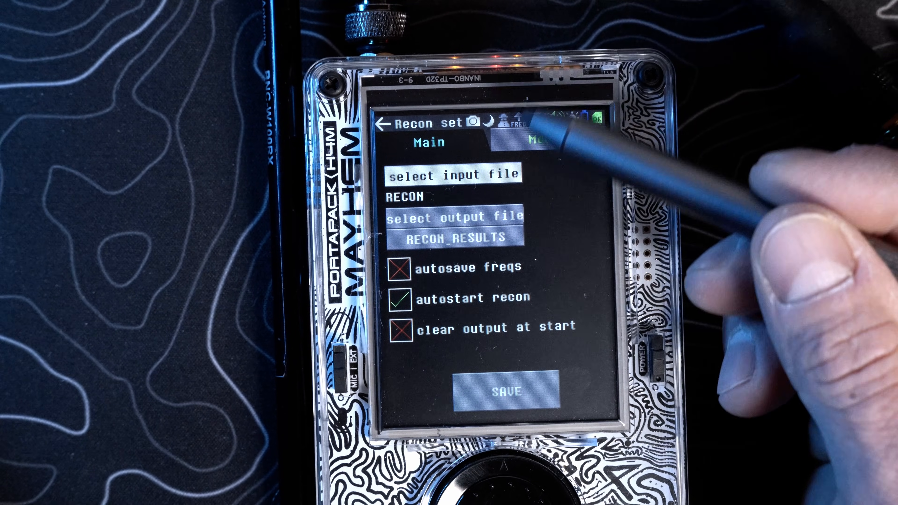
click(453, 174)
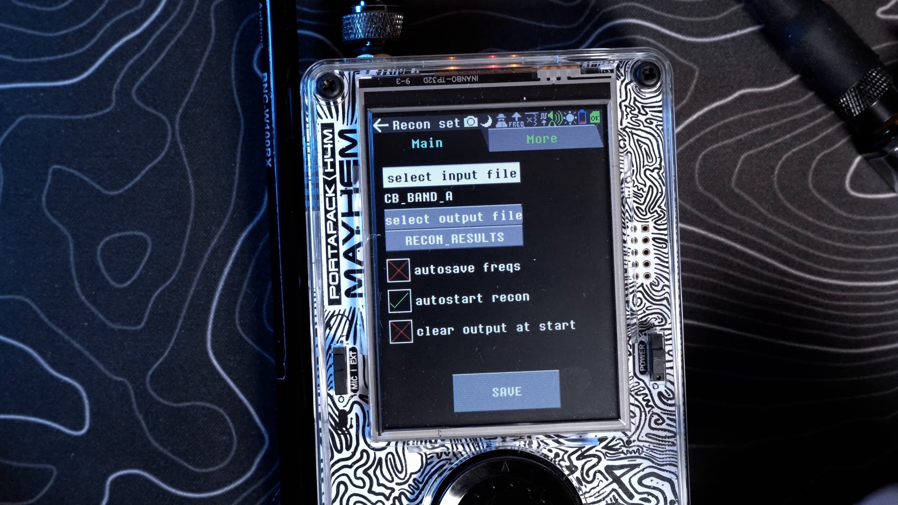
click(514, 393)
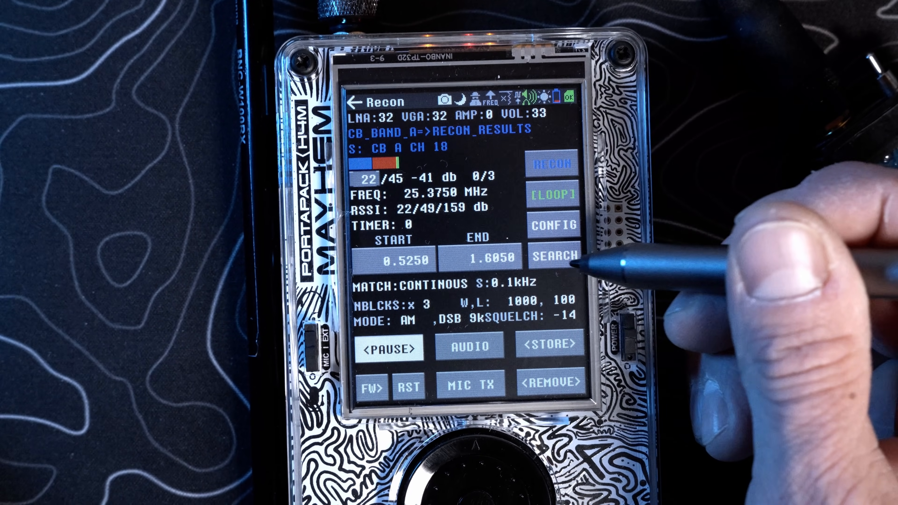
click(483, 260)
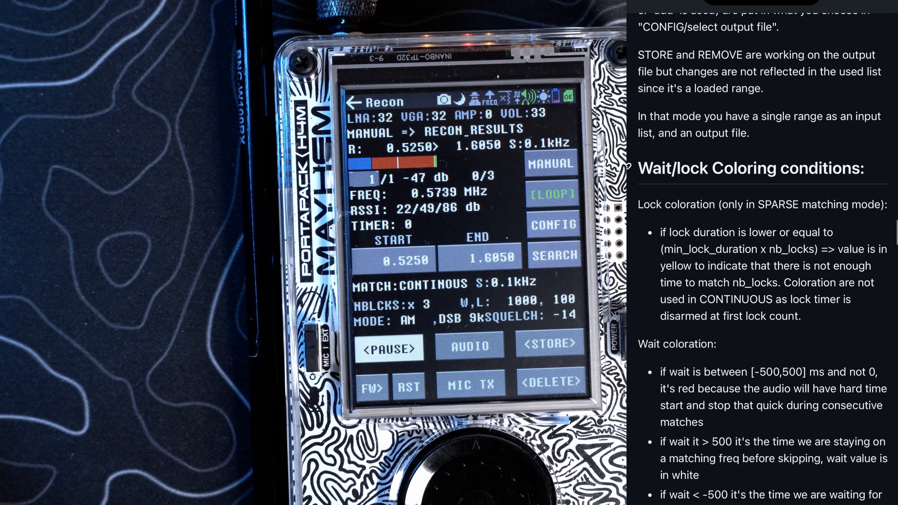
- Scroll the demodulation mode from AM to WFM for the 0.5250–1.6050 MHz manual scan
scroll(down, 3)
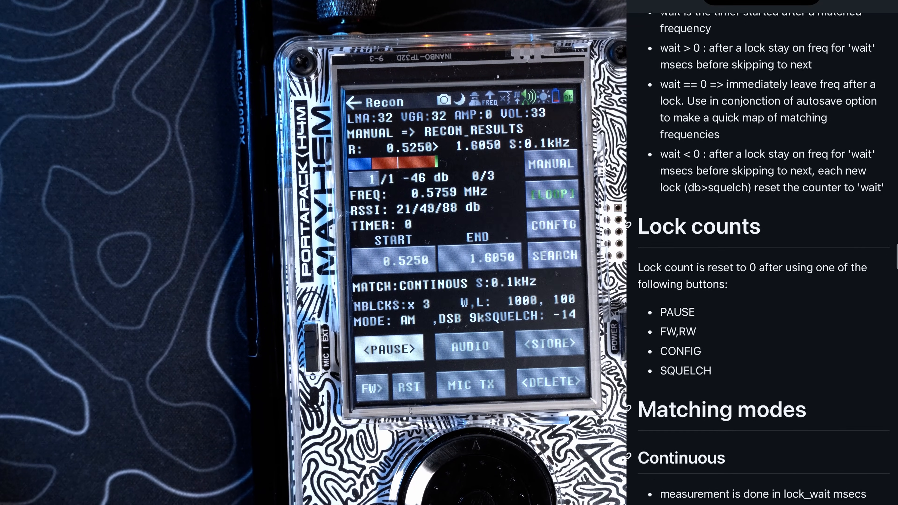
scroll(down, 3)
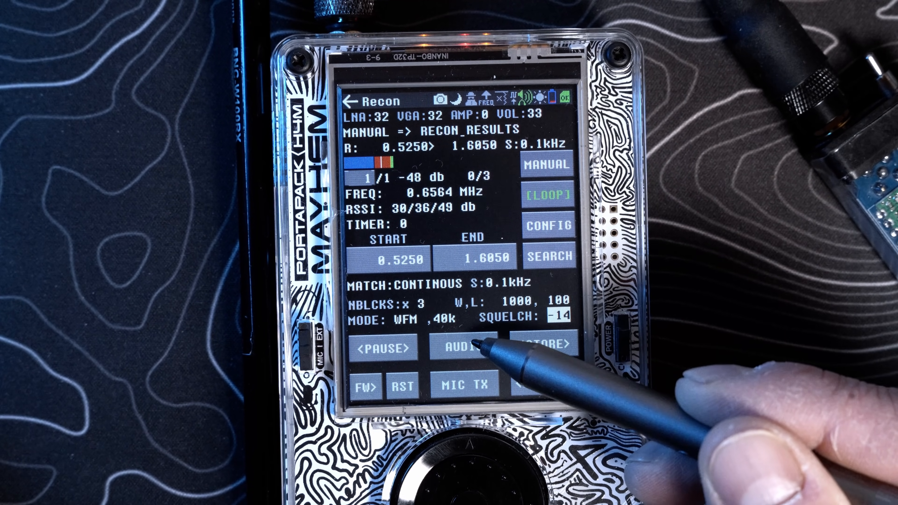
- Listen via AUDIO, then go back to the Receive app grid
click(465, 347)
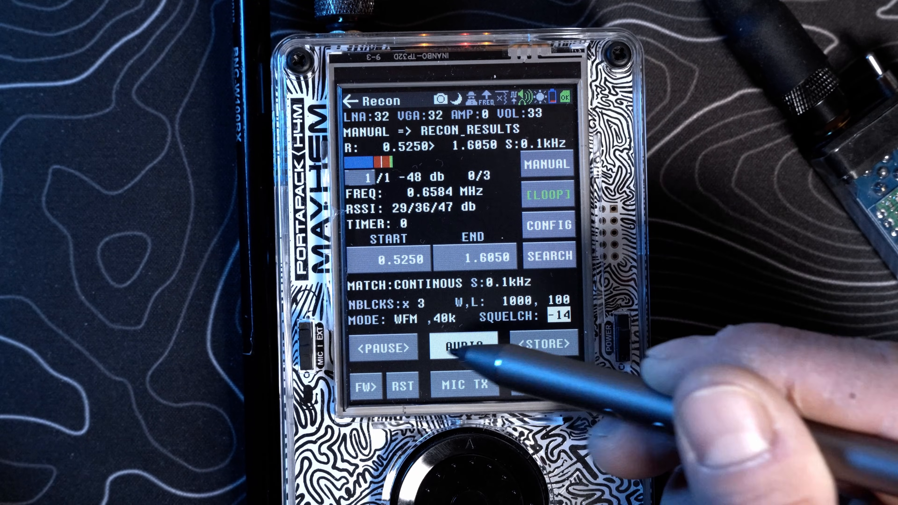
click(464, 347)
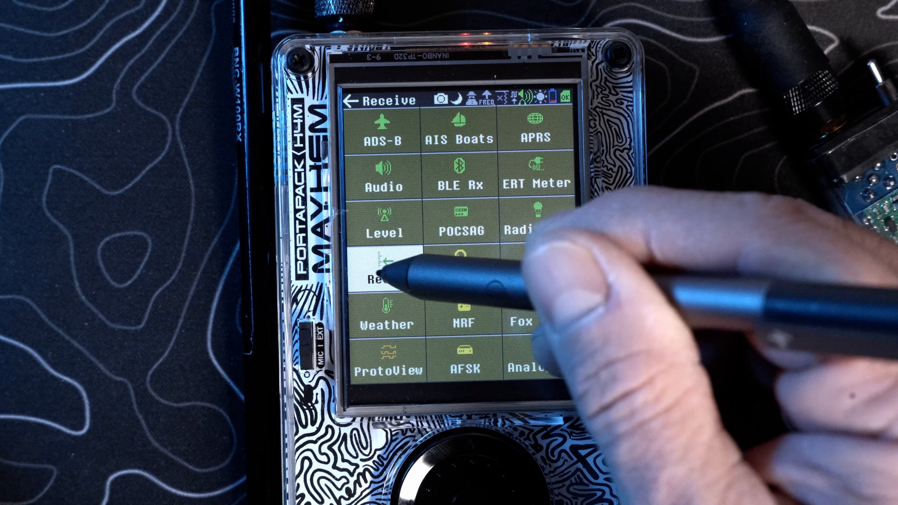
- Launch Recon and bring up the frequency keypad with 146.700 entered
click(386, 281)
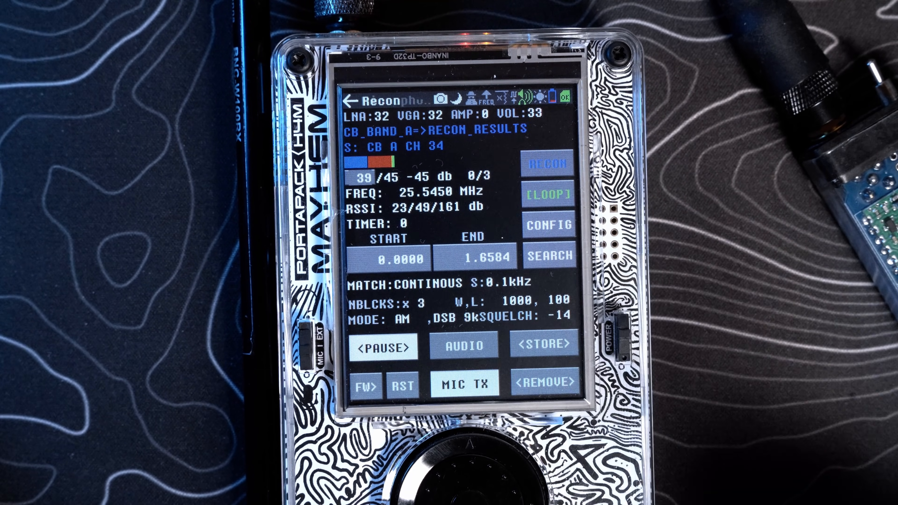
click(464, 382)
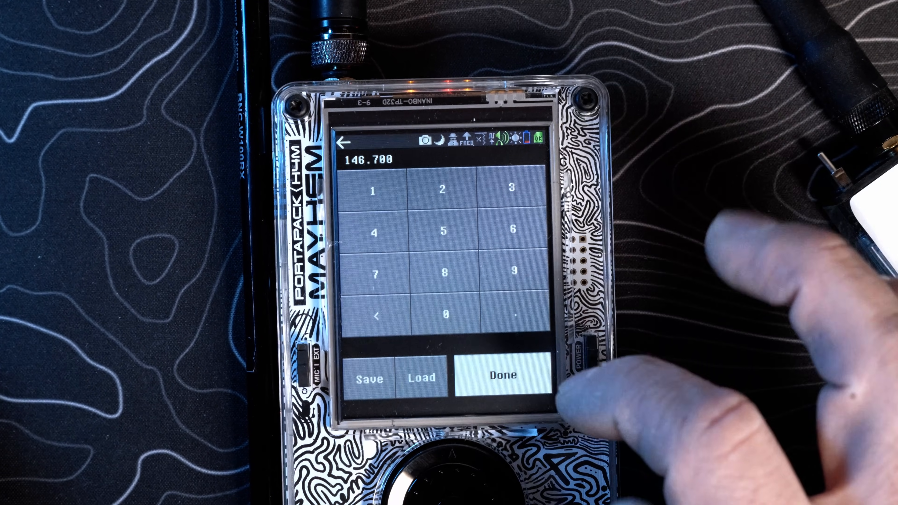
- Confirm 146.700 MHz as END and start manually scanning 146.5000–146.7000 MHz
click(503, 377)
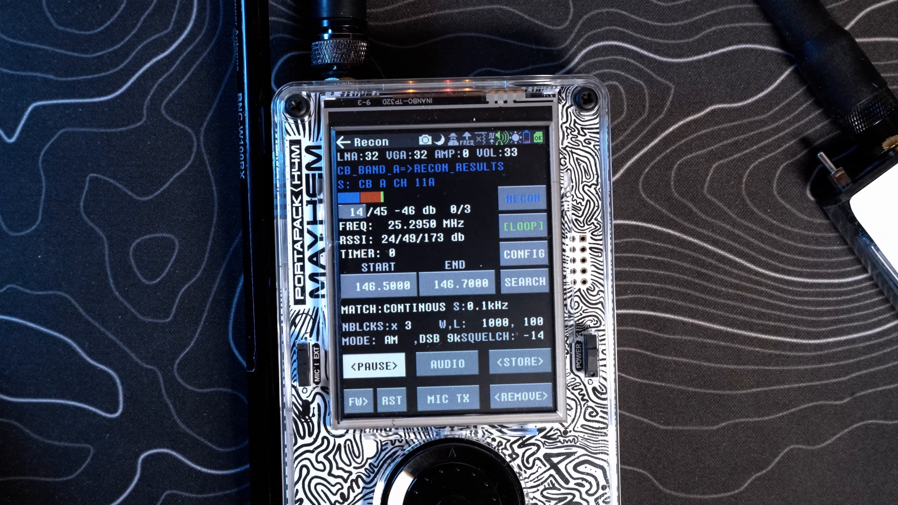
click(521, 200)
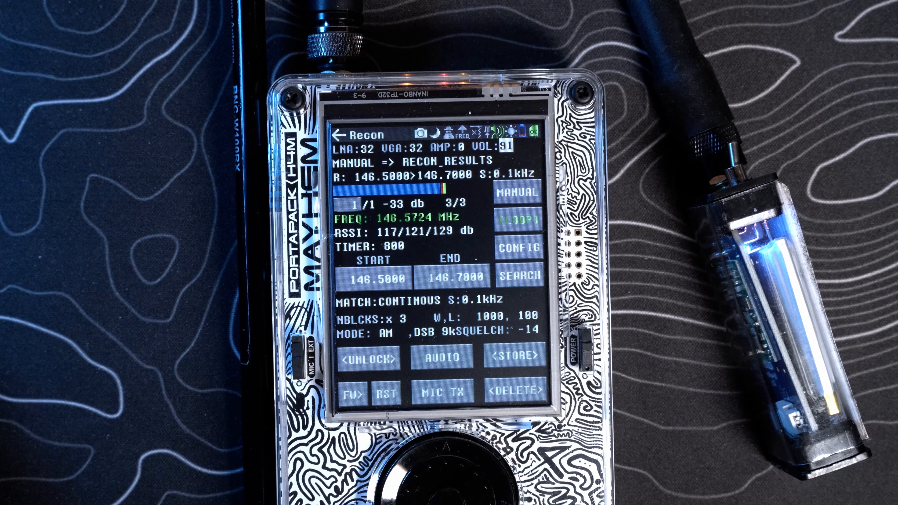
- Unlock the caught Fox signal at 146.5724 MHz so manual scanning resumes
click(369, 357)
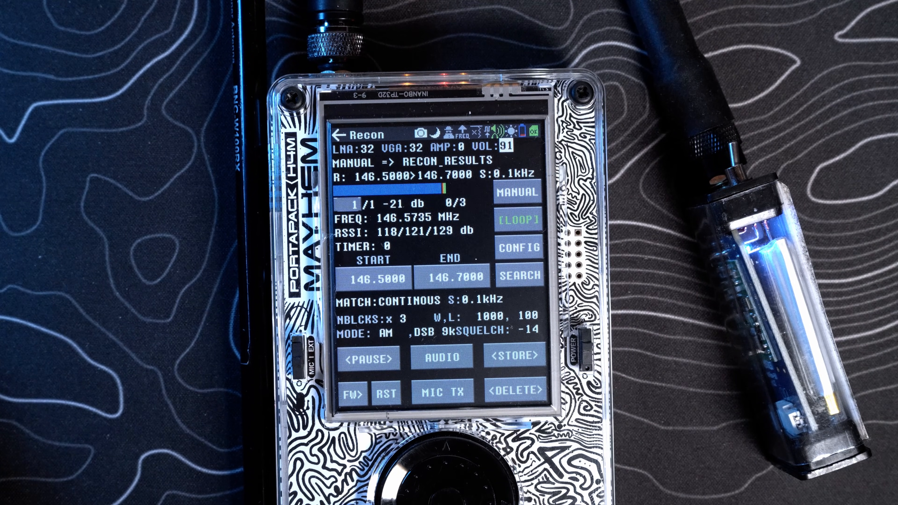